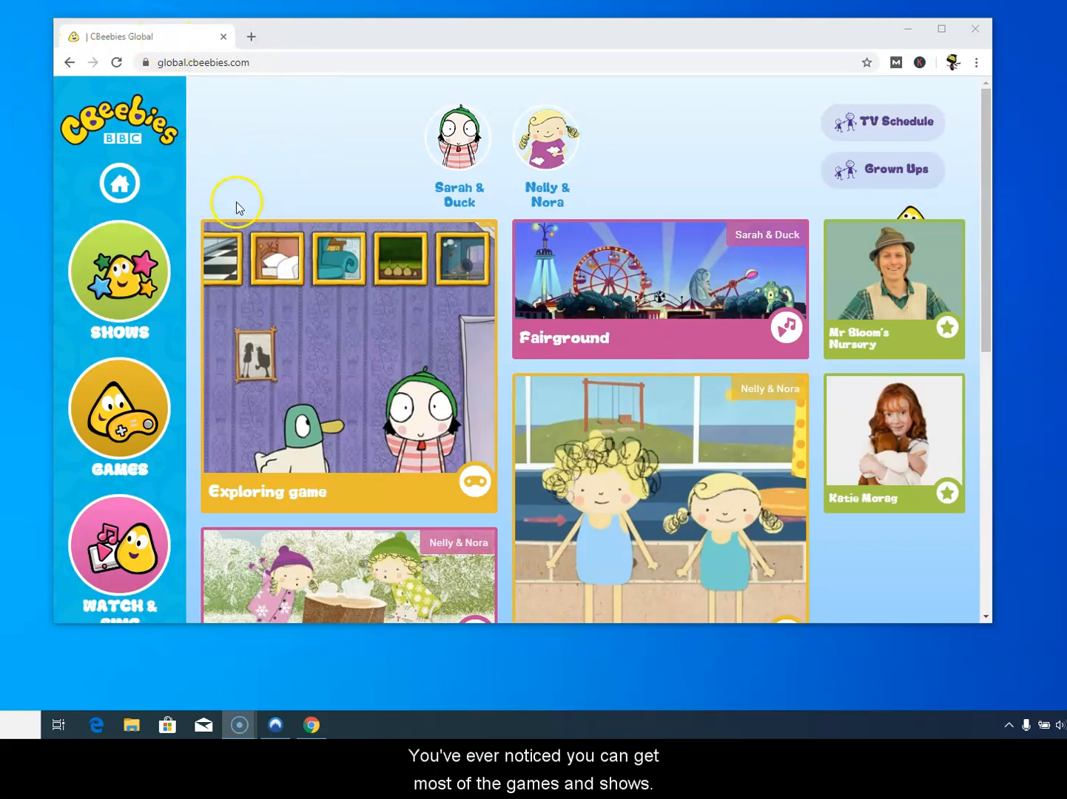
mouse_move(385, 295)
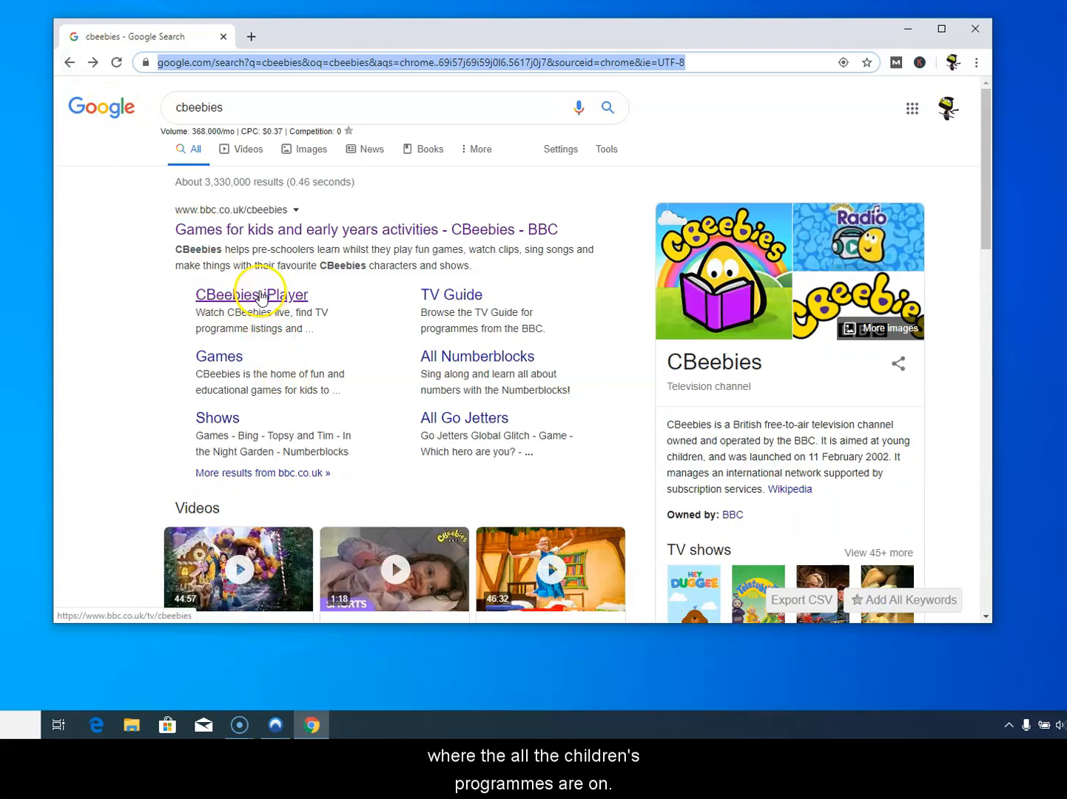
Step: From the CBeebies iPlayer channel page, request the live stream, which is blocked outside the UK
left_click(252, 295)
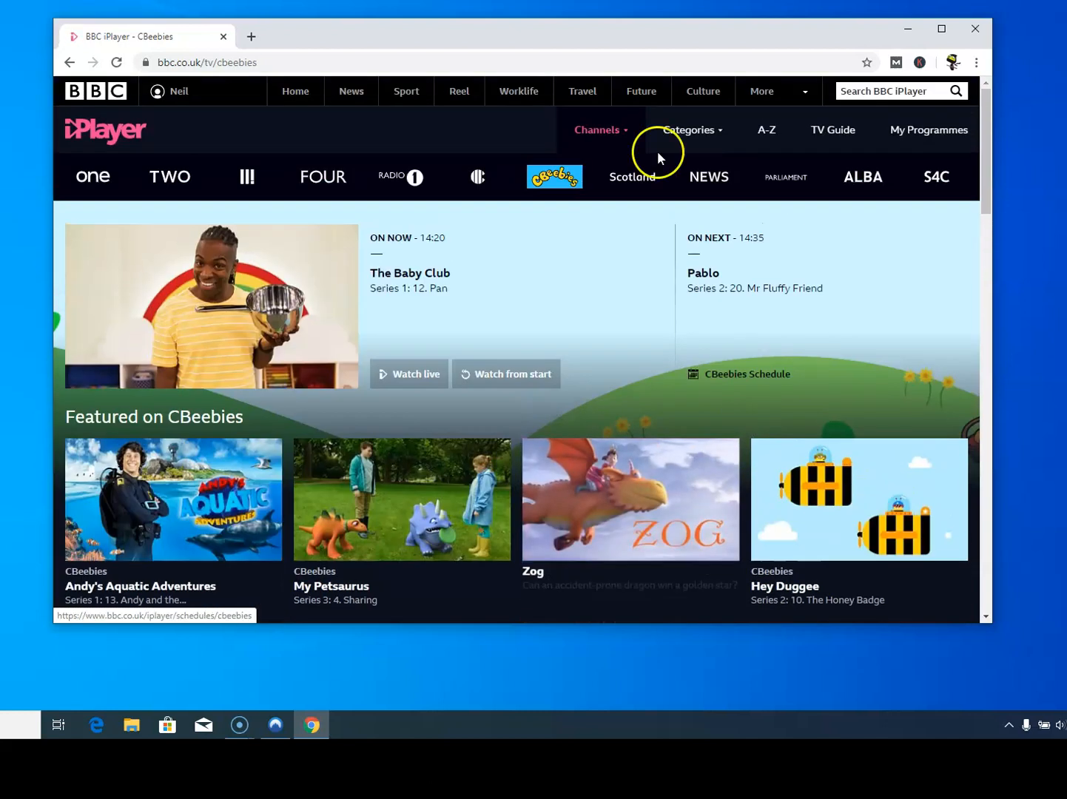
mouse_move(392, 156)
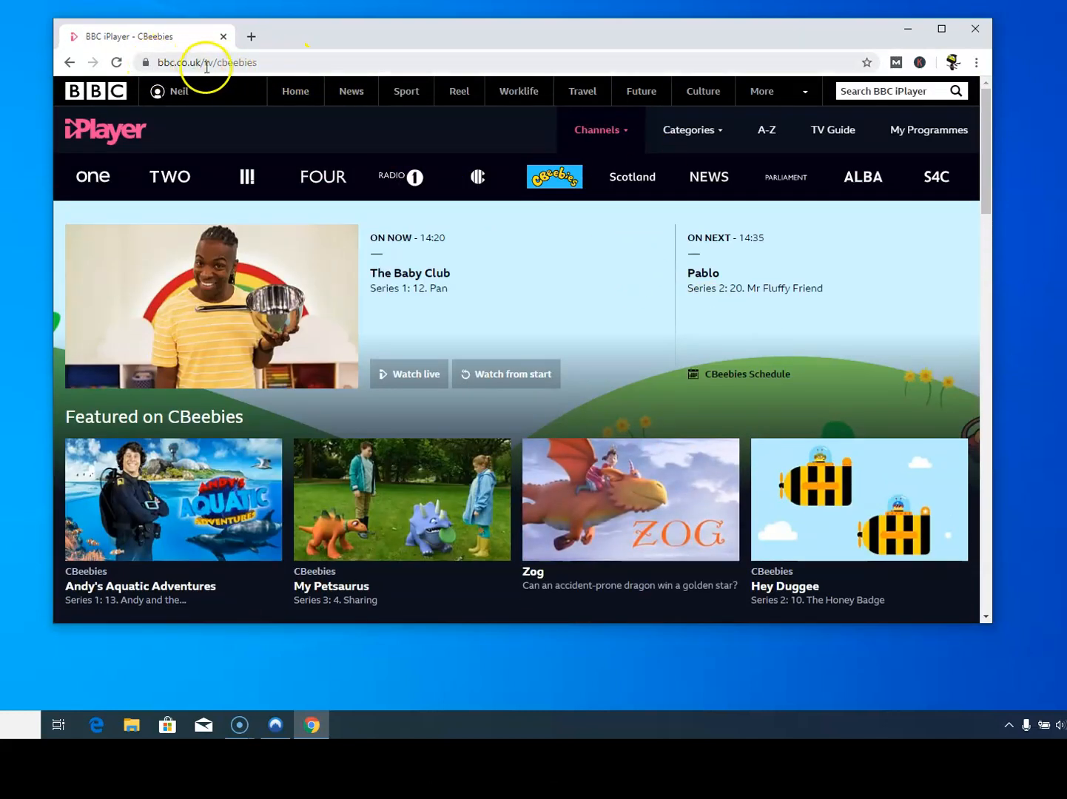
scroll("down", 3)
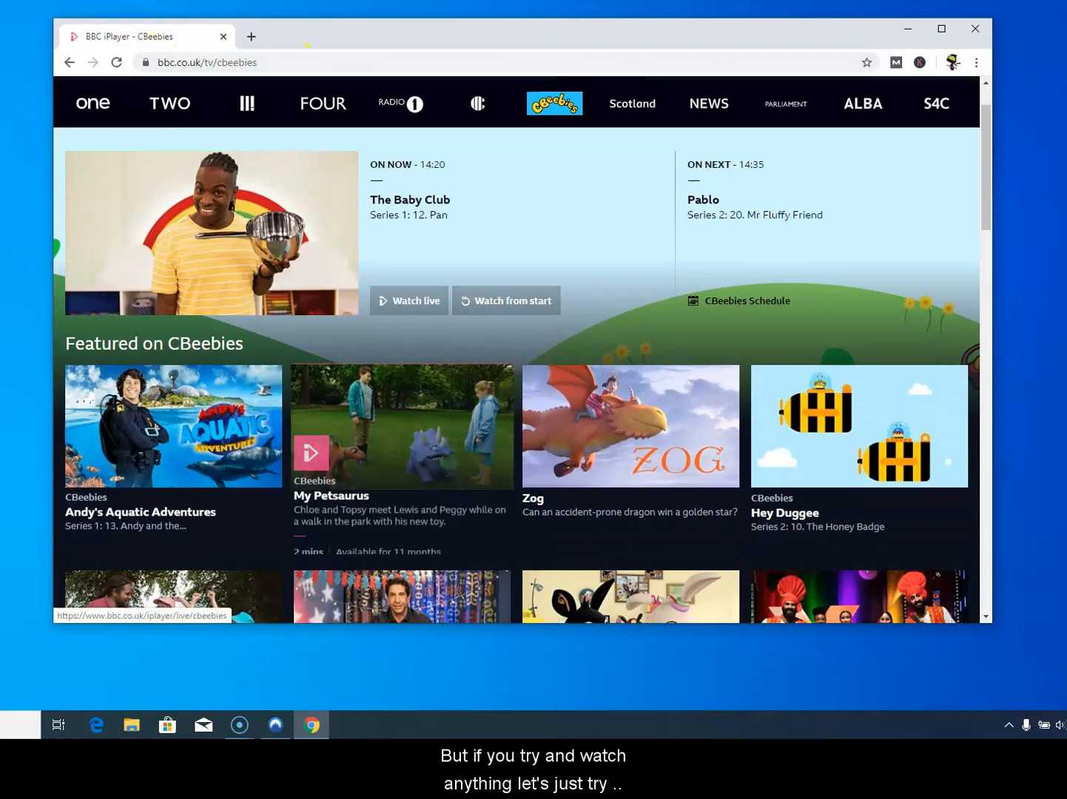
left_click(408, 300)
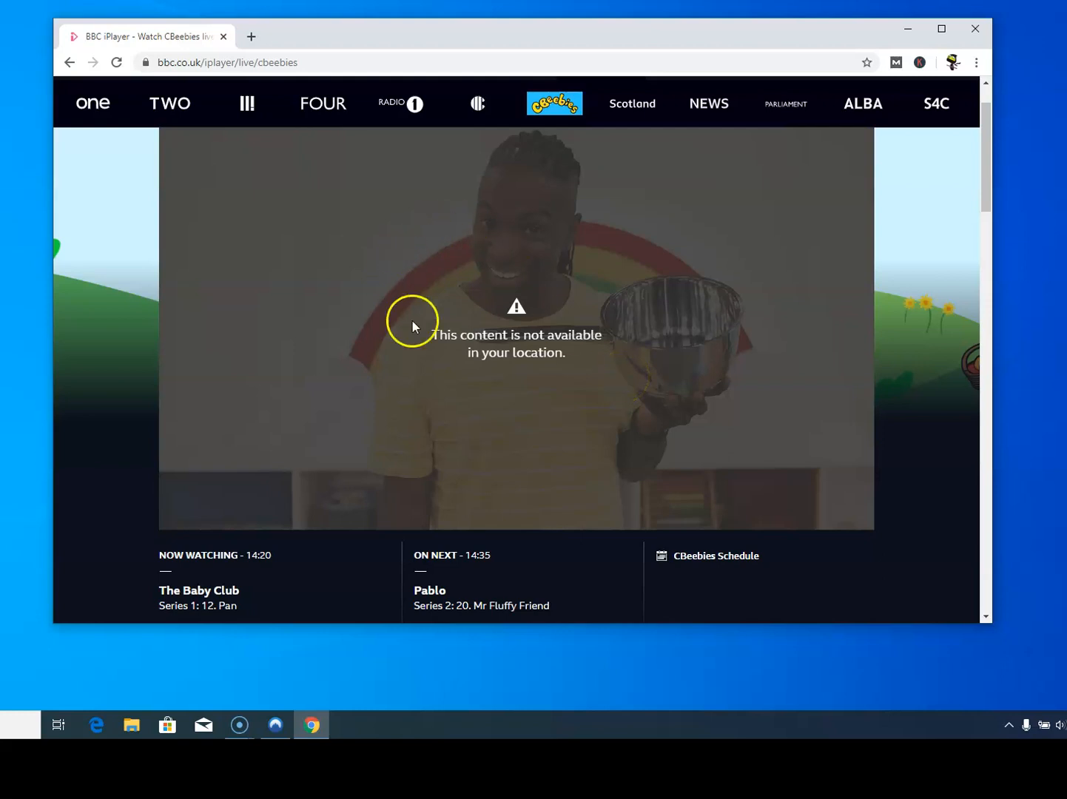
mouse_move(579, 304)
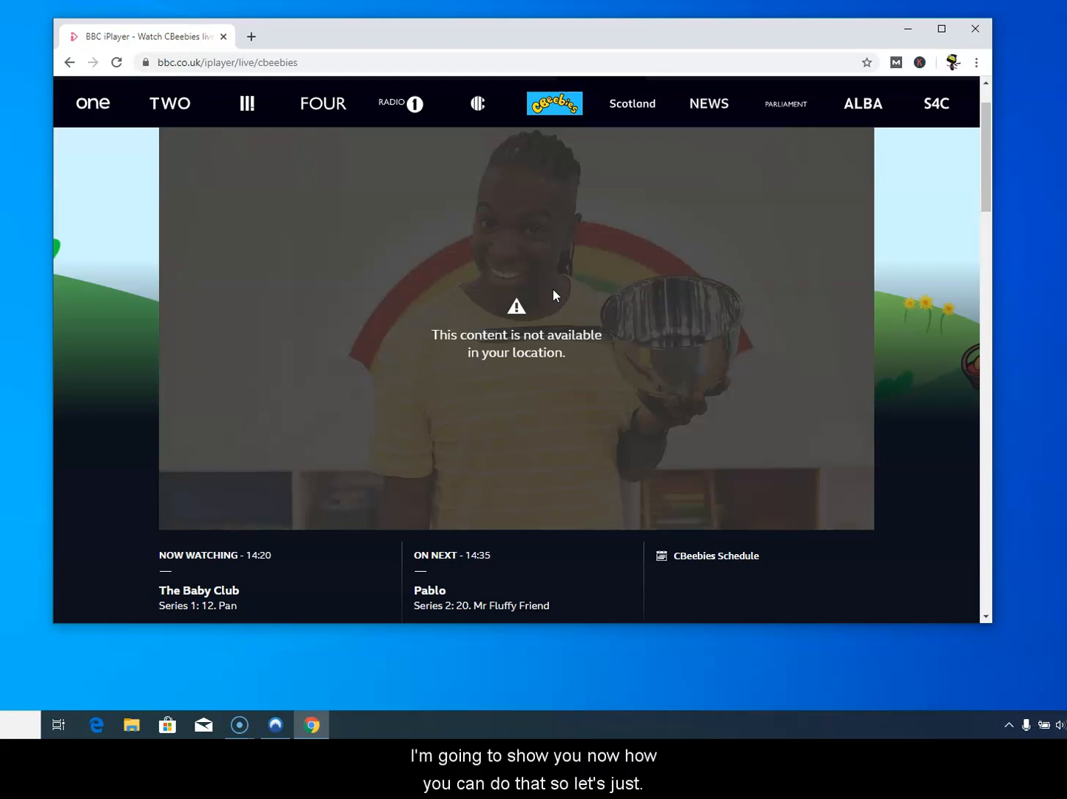
mouse_move(1048, 76)
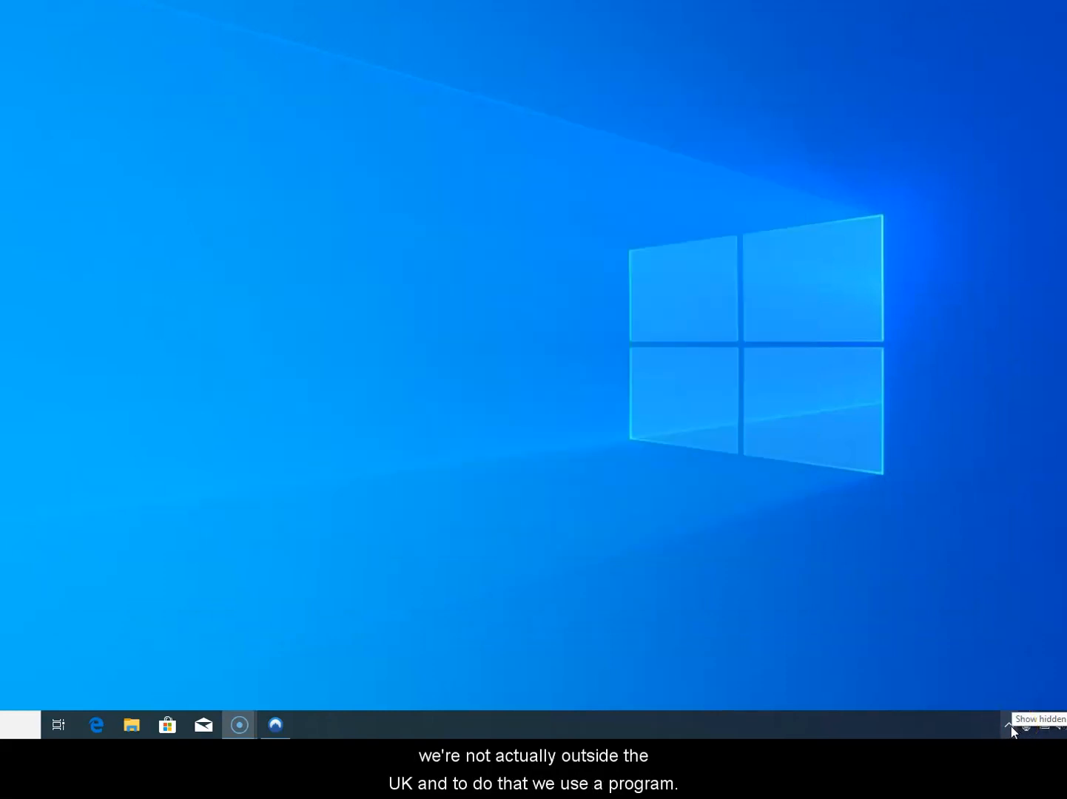
Step: Restore the NordVPN window from the hidden taskbar tray icons
left_click(1013, 725)
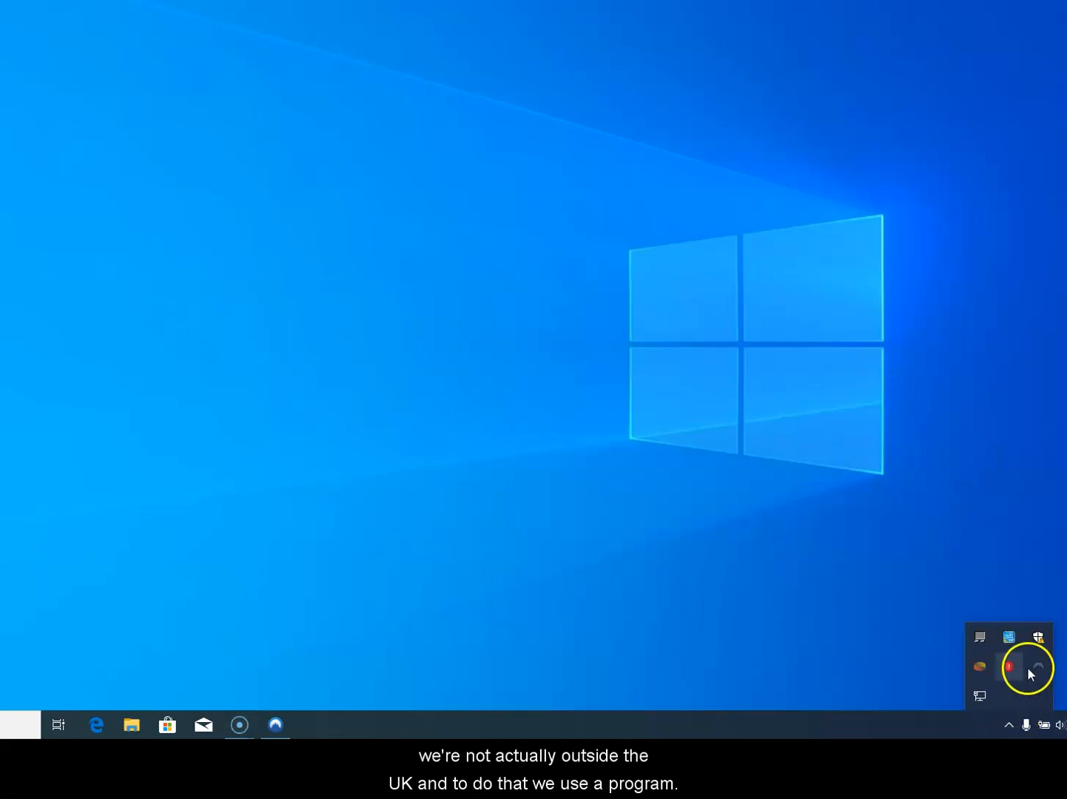
left_click(275, 724)
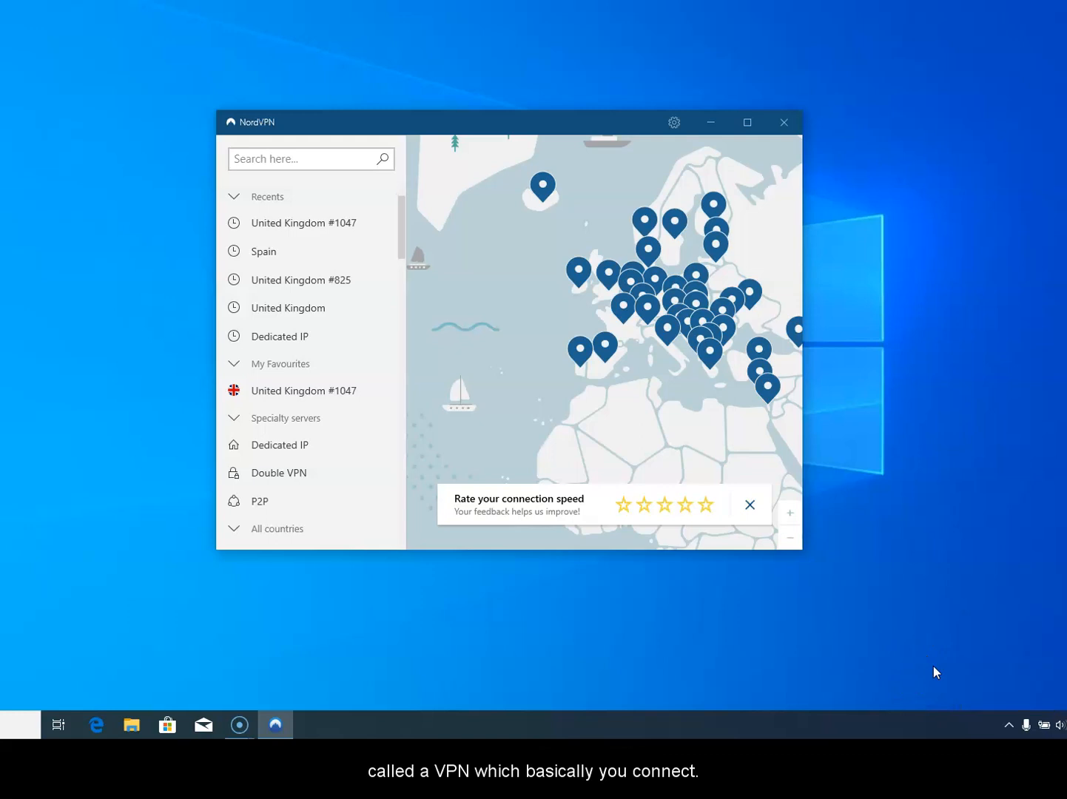
Step: Close the 'Rate your connection speed' banner so the unprotected status shows
left_click(749, 504)
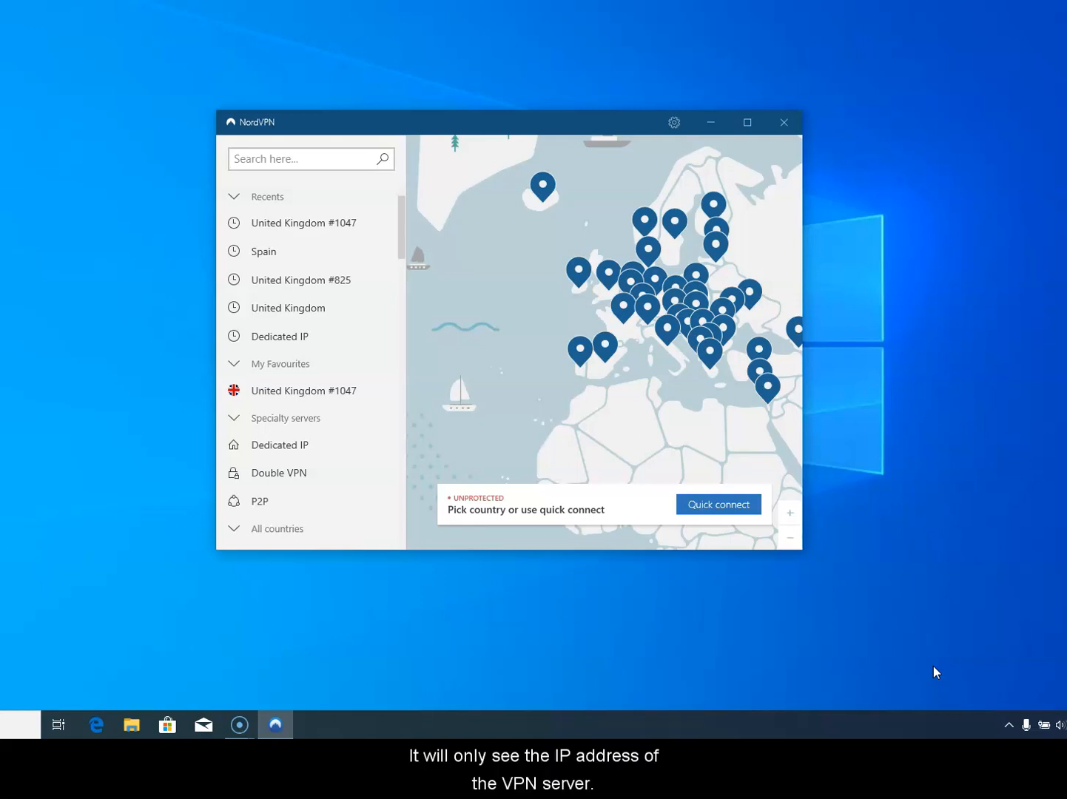
mouse_move(695, 343)
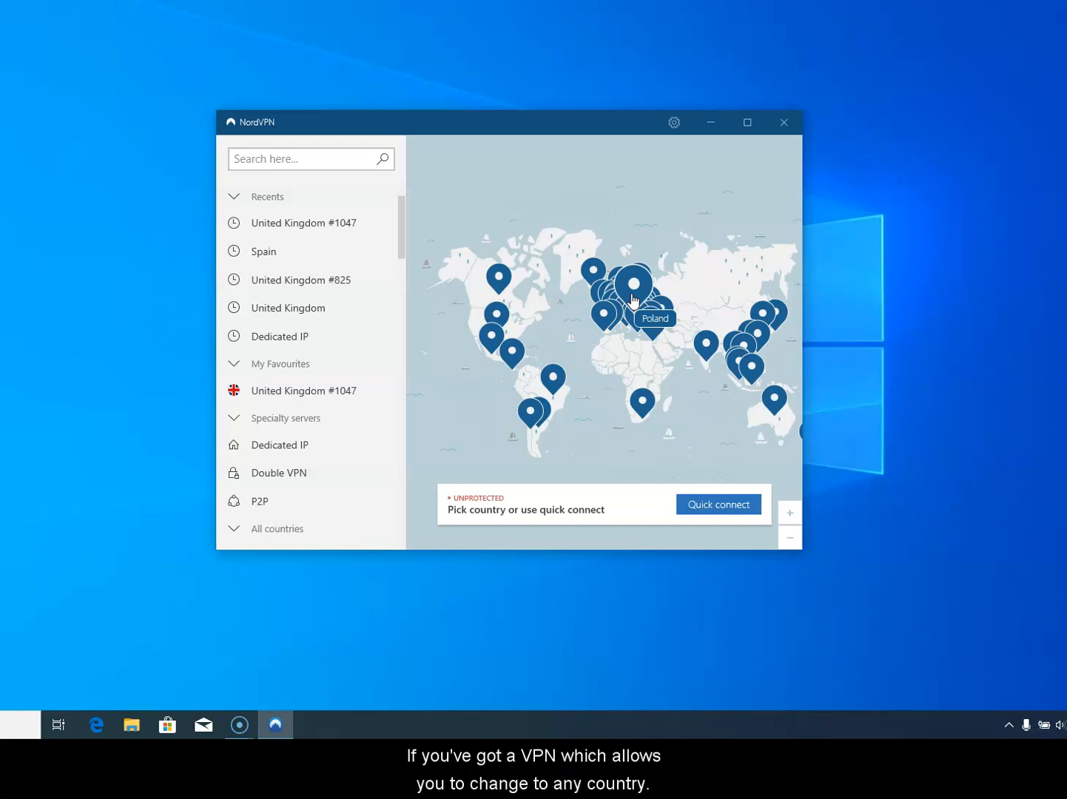
left_click(638, 303)
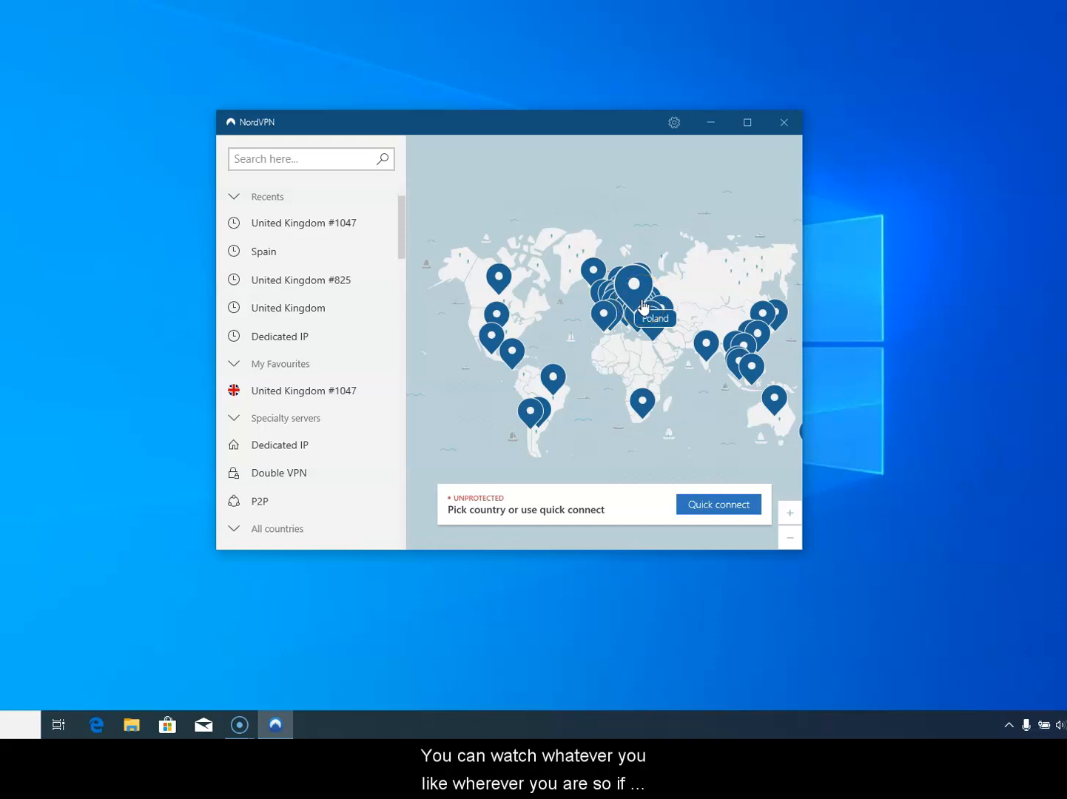
mouse_move(636, 339)
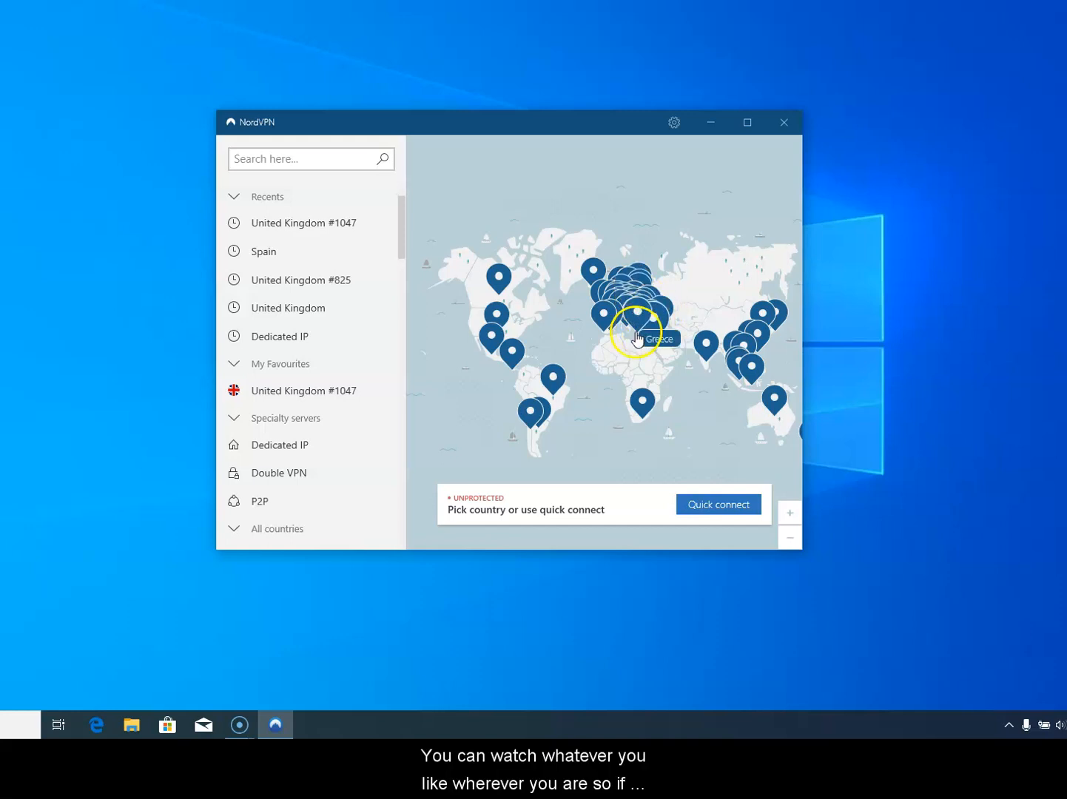
mouse_move(464, 365)
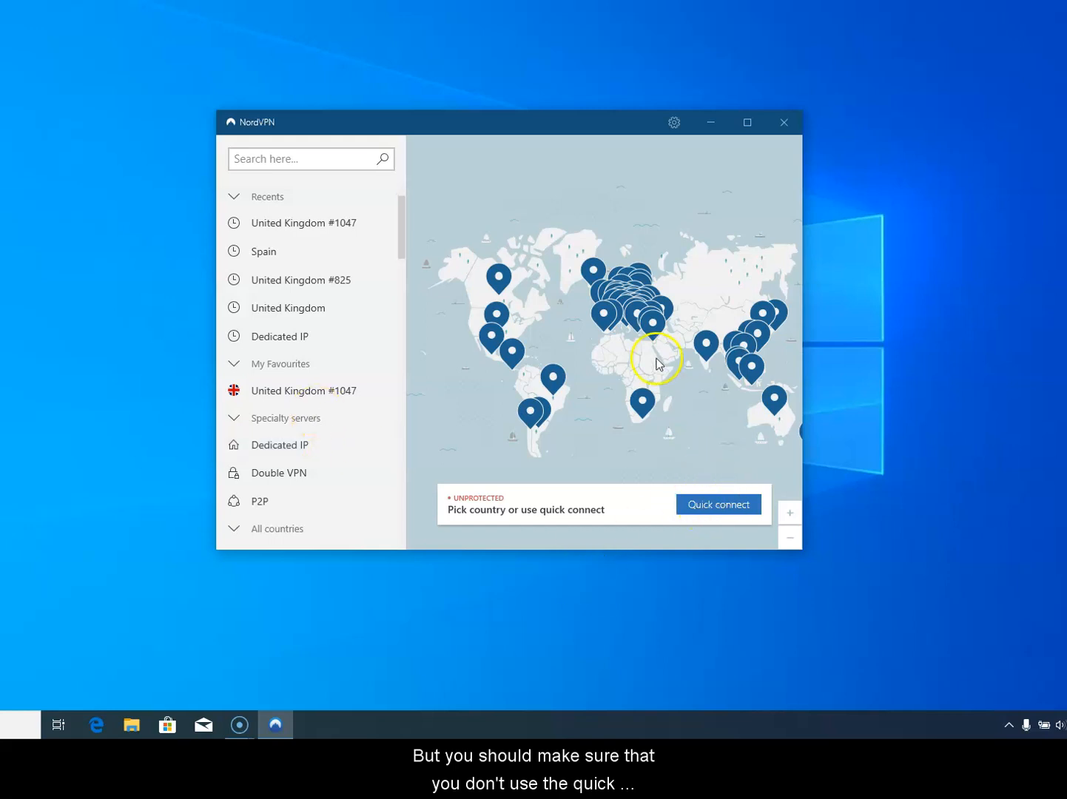
mouse_move(666, 408)
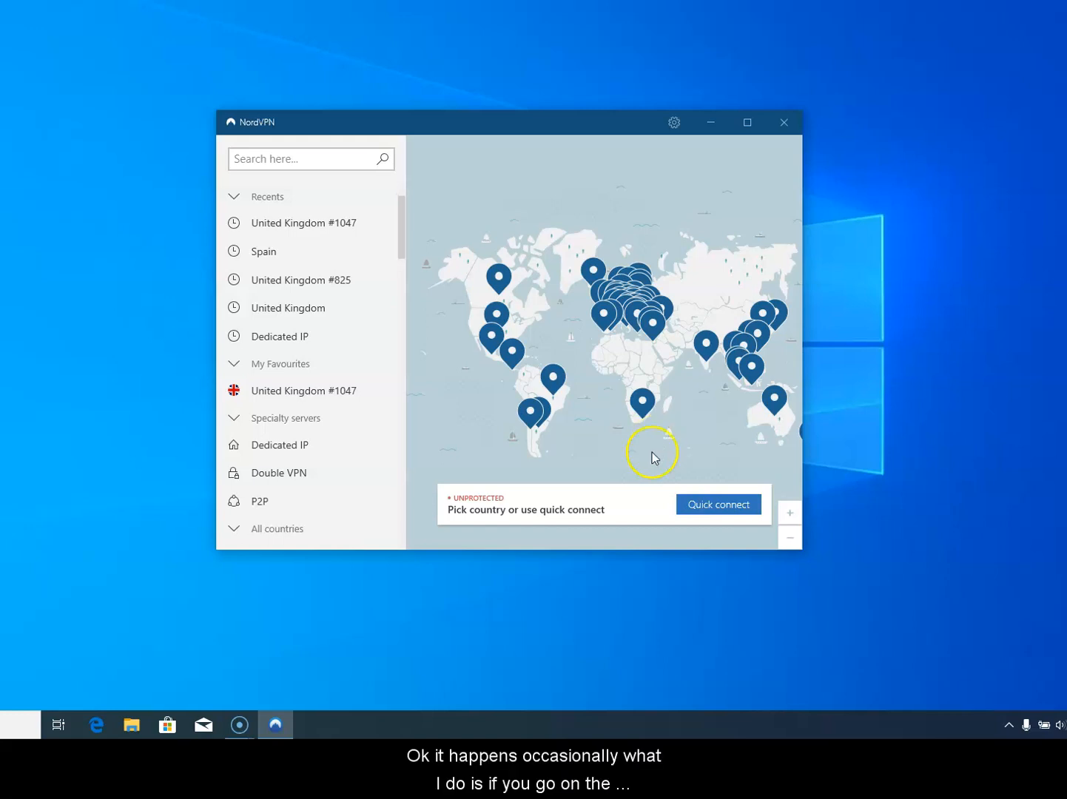
mouse_move(479, 351)
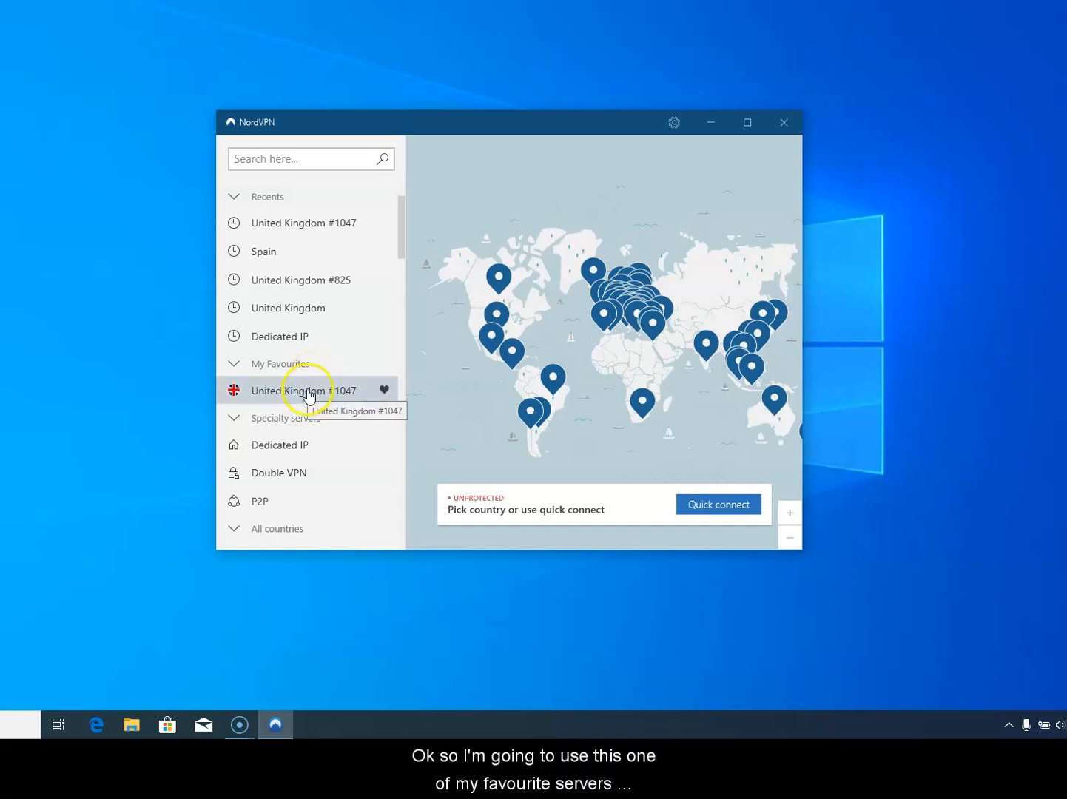
Step: Connect to favourite server United Kingdom #1047 and minimize NordVPN once Protected
left_click(301, 389)
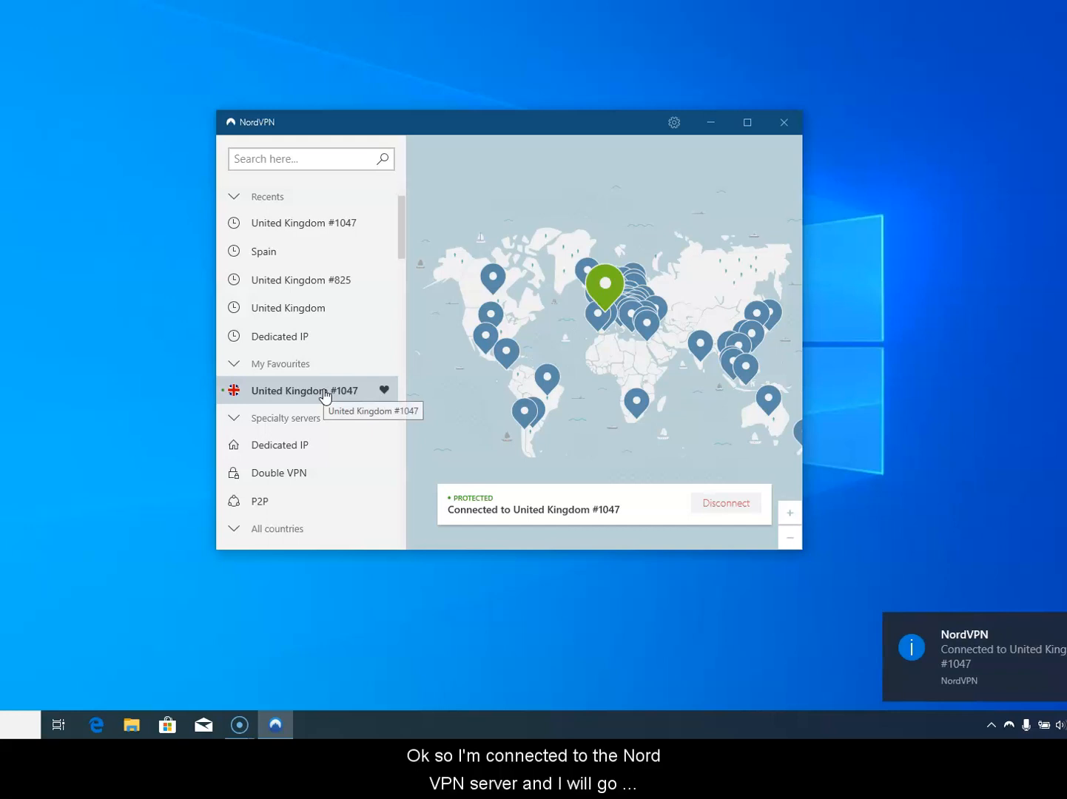
mouse_move(723, 120)
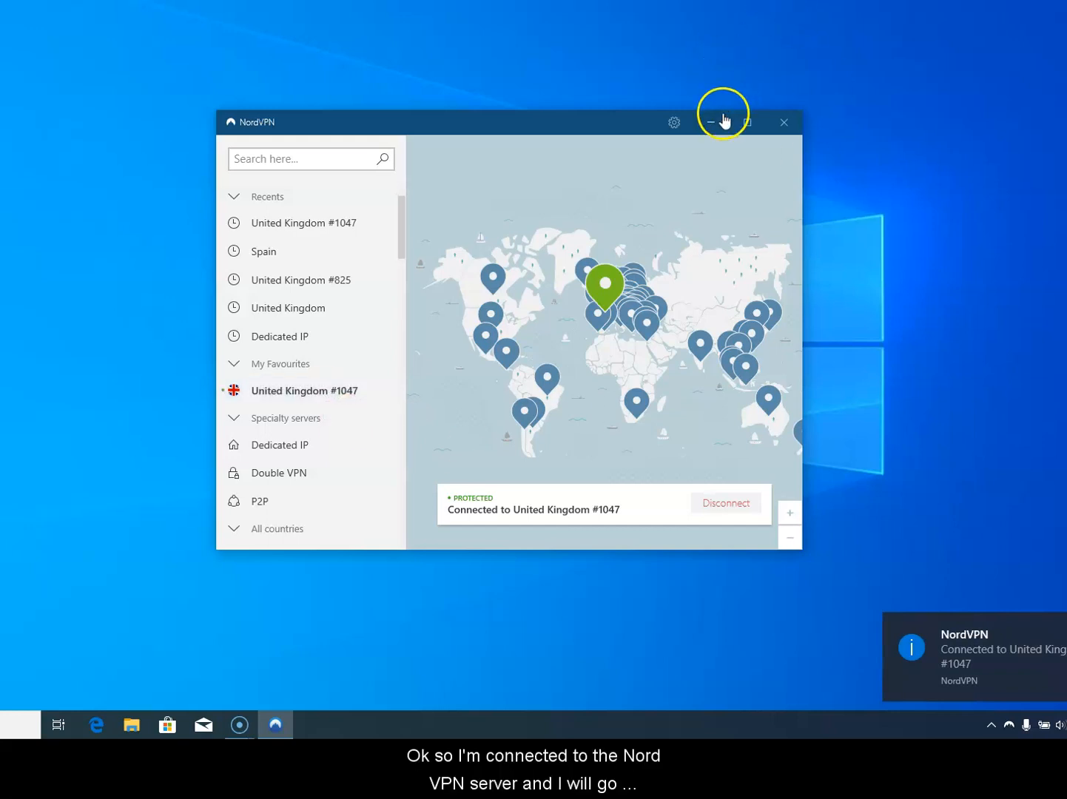
left_click(710, 122)
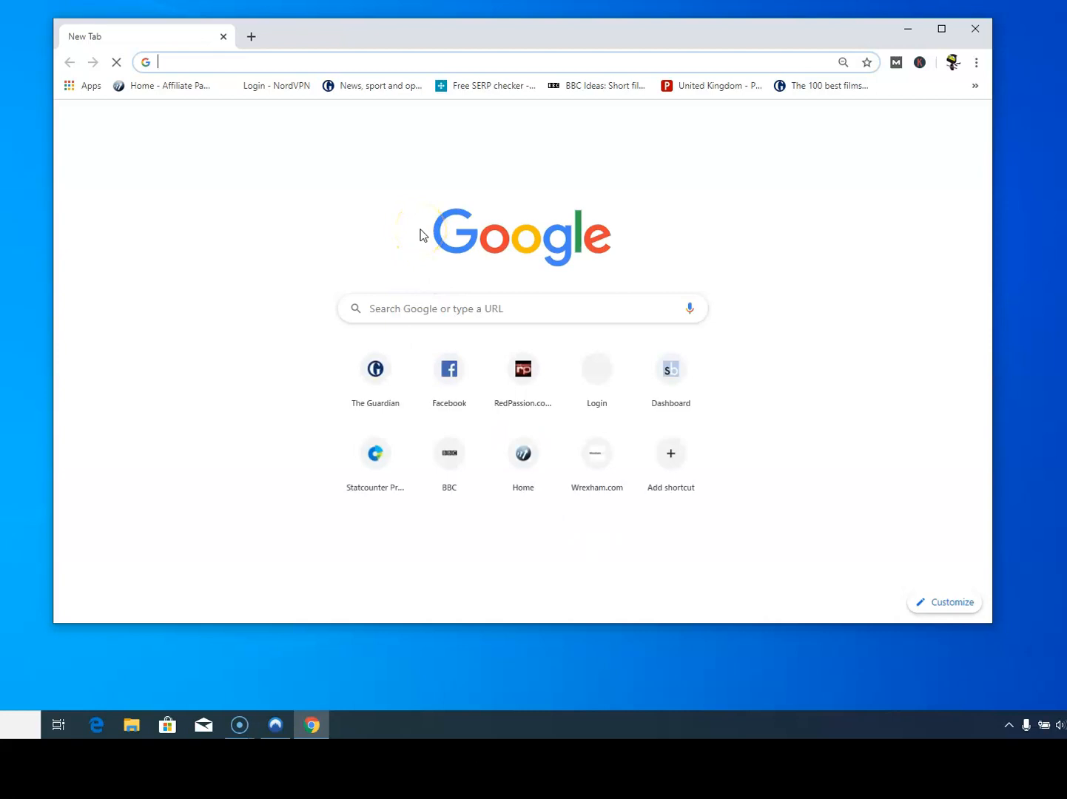
Step: Search Google for 'bbc' from the Chrome address bar suggestions
type("cbeebies")
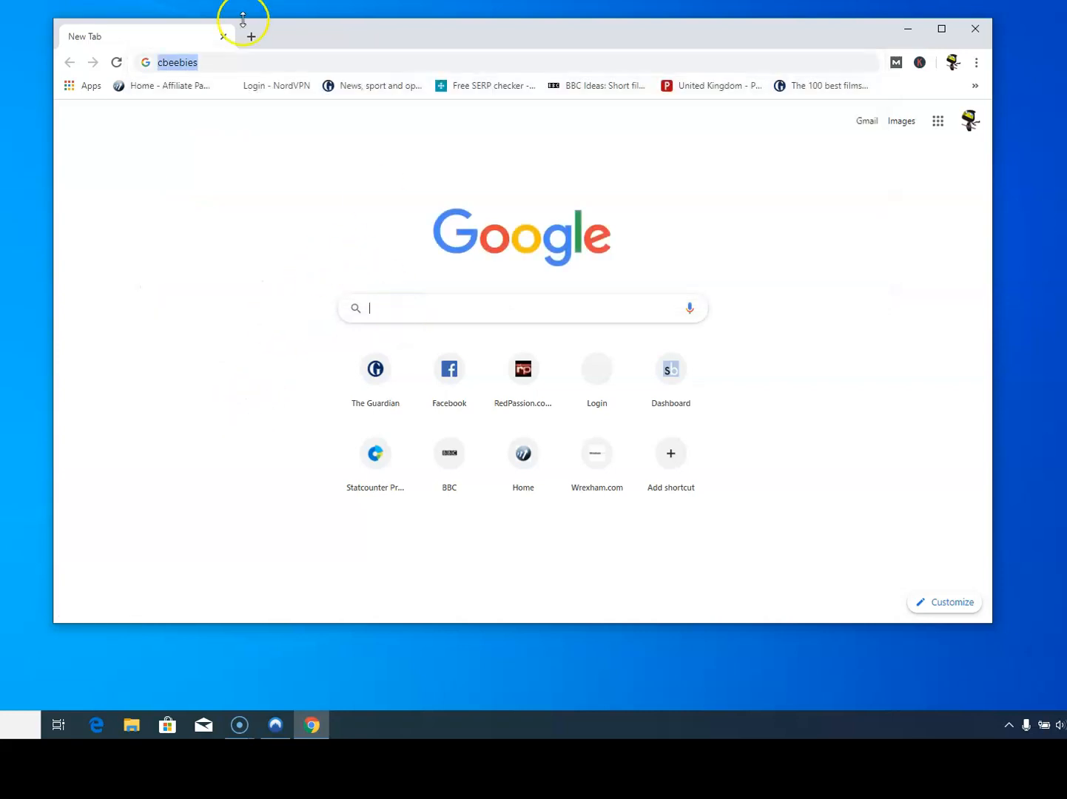
type("bbc sounds outside the uk")
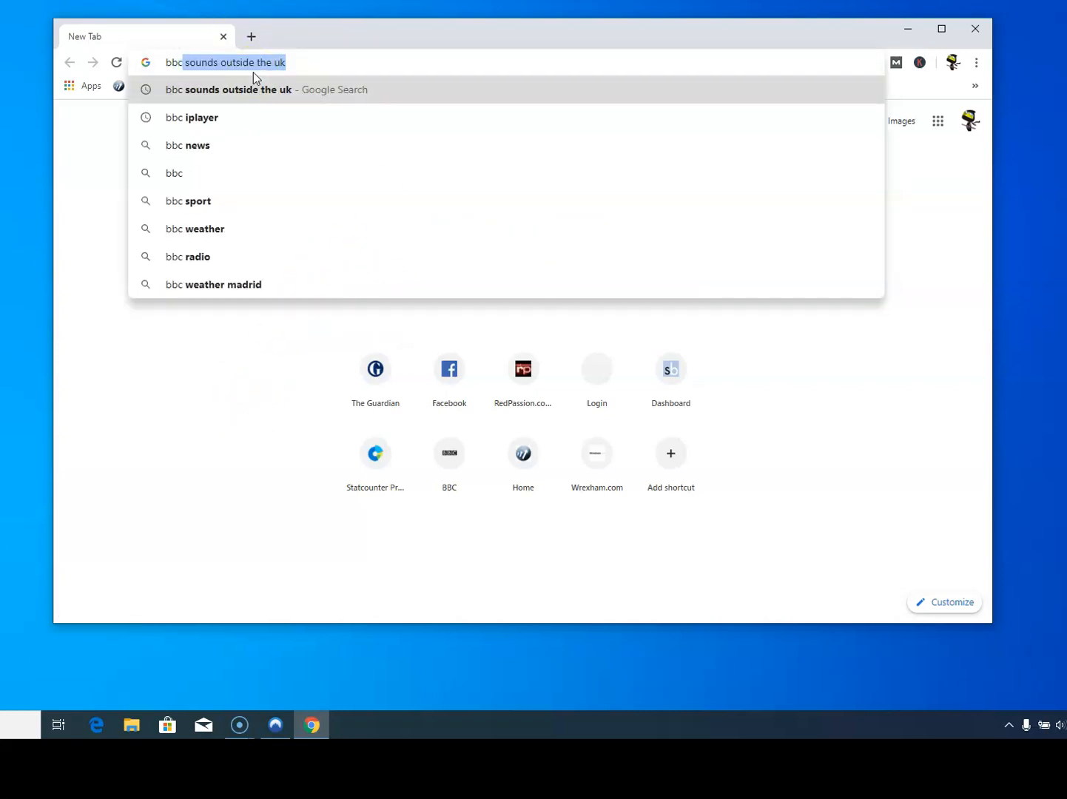
left_click(174, 172)
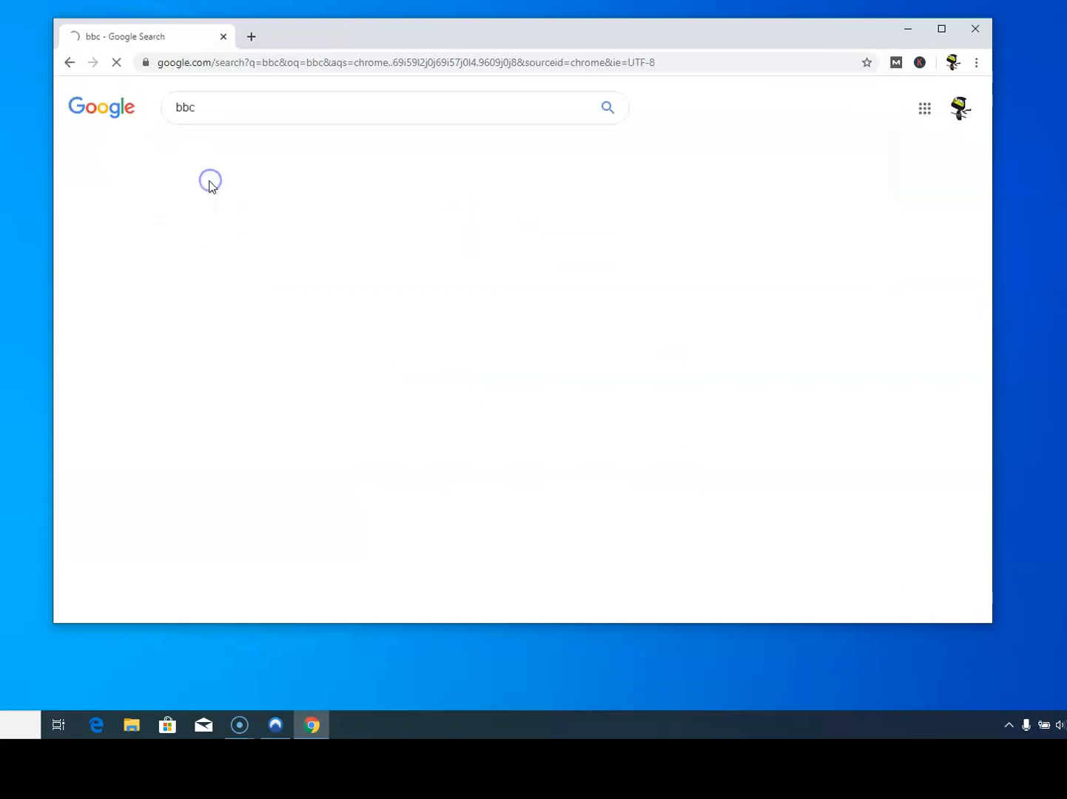
Step: Visit the BBC homepage, then search 'cbeebies' and open the CBeebies iPlayer result
left_click(217, 228)
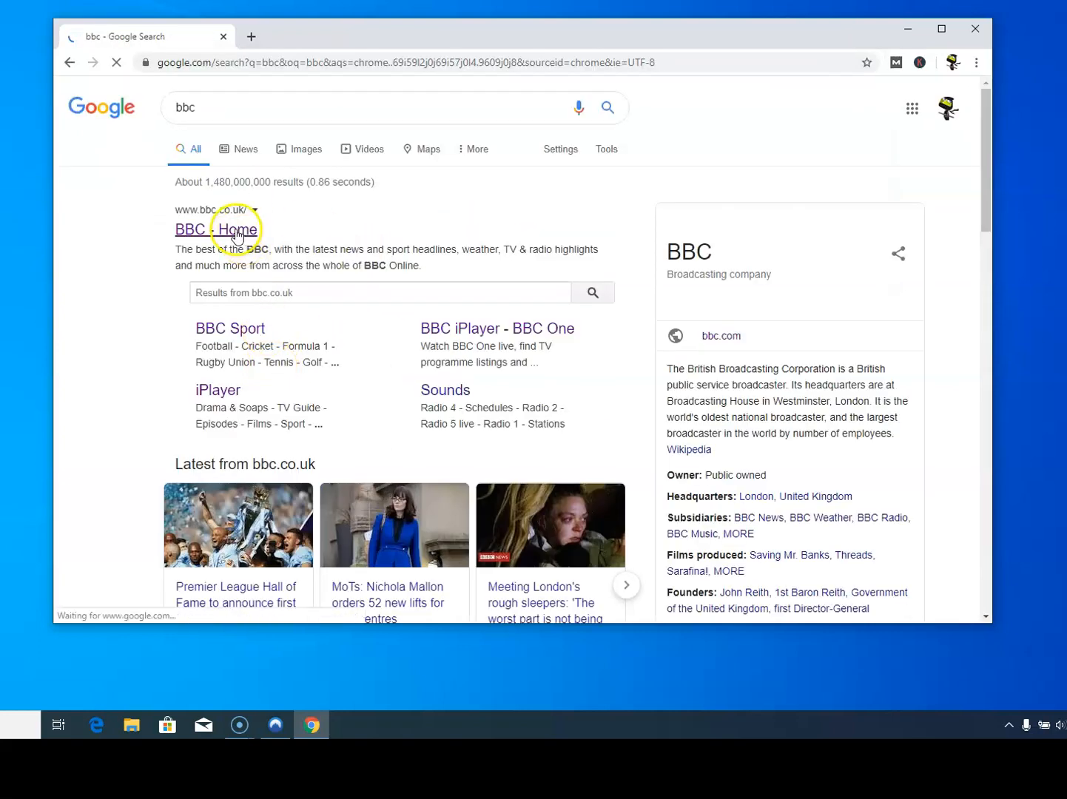
left_click(217, 229)
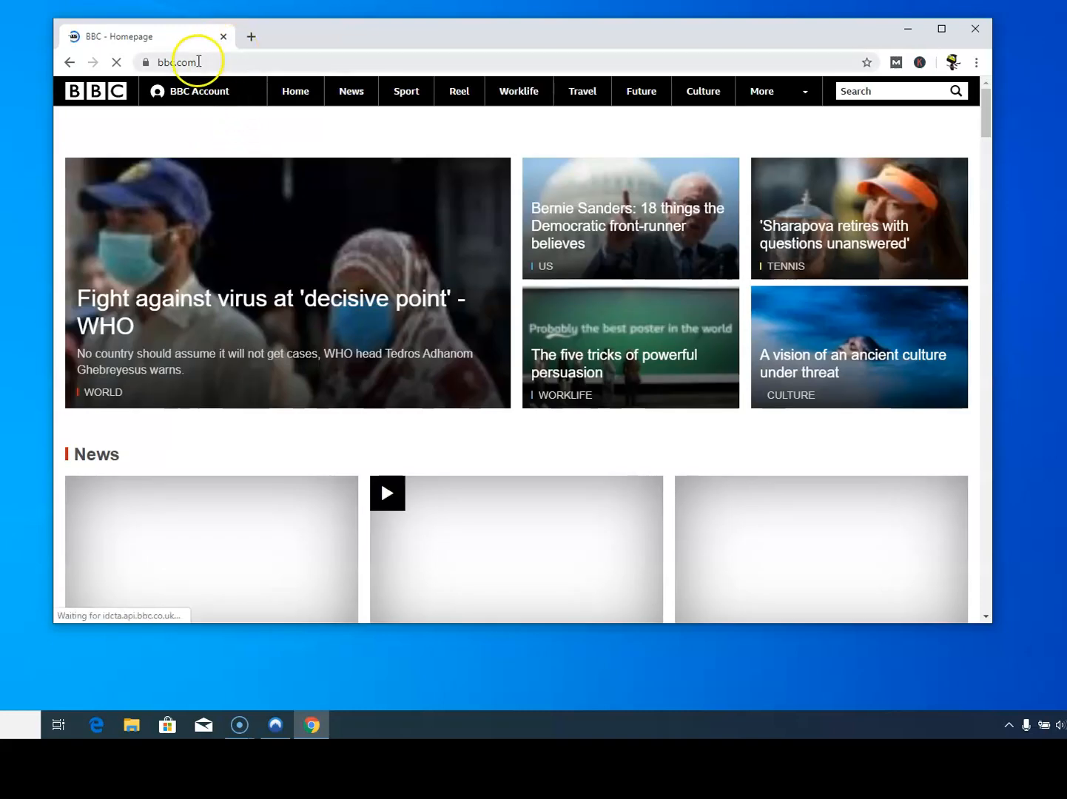
type("cbeebies")
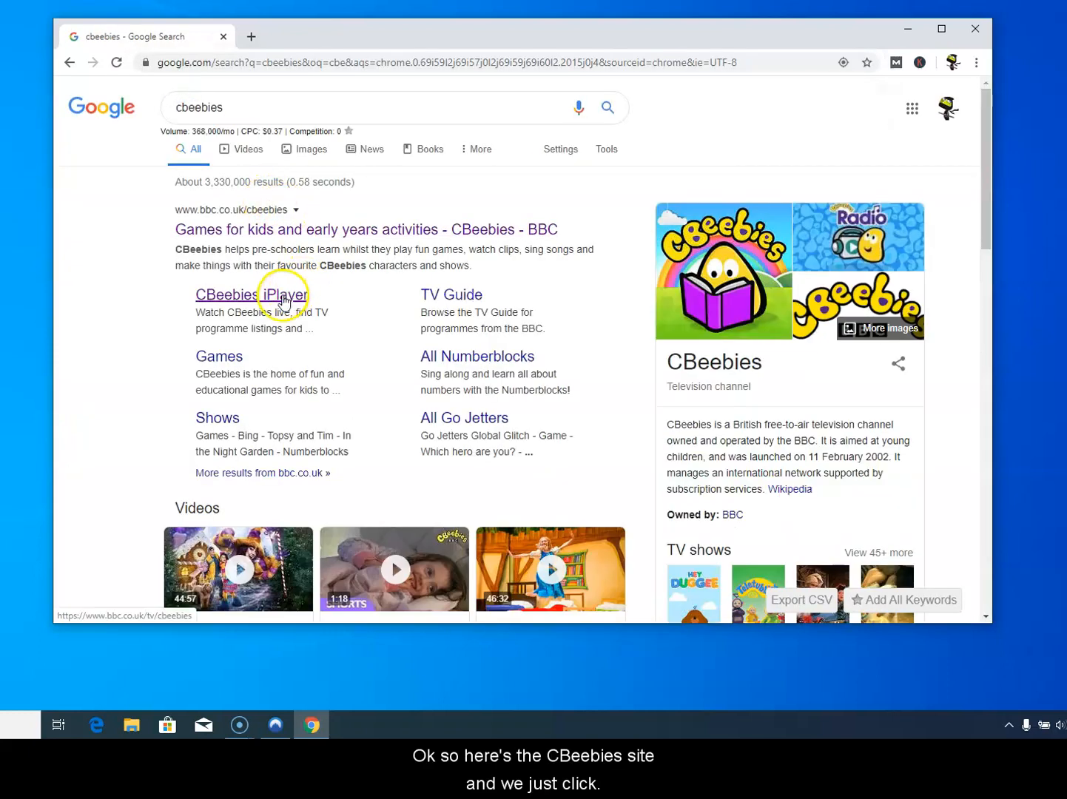
left_click(250, 294)
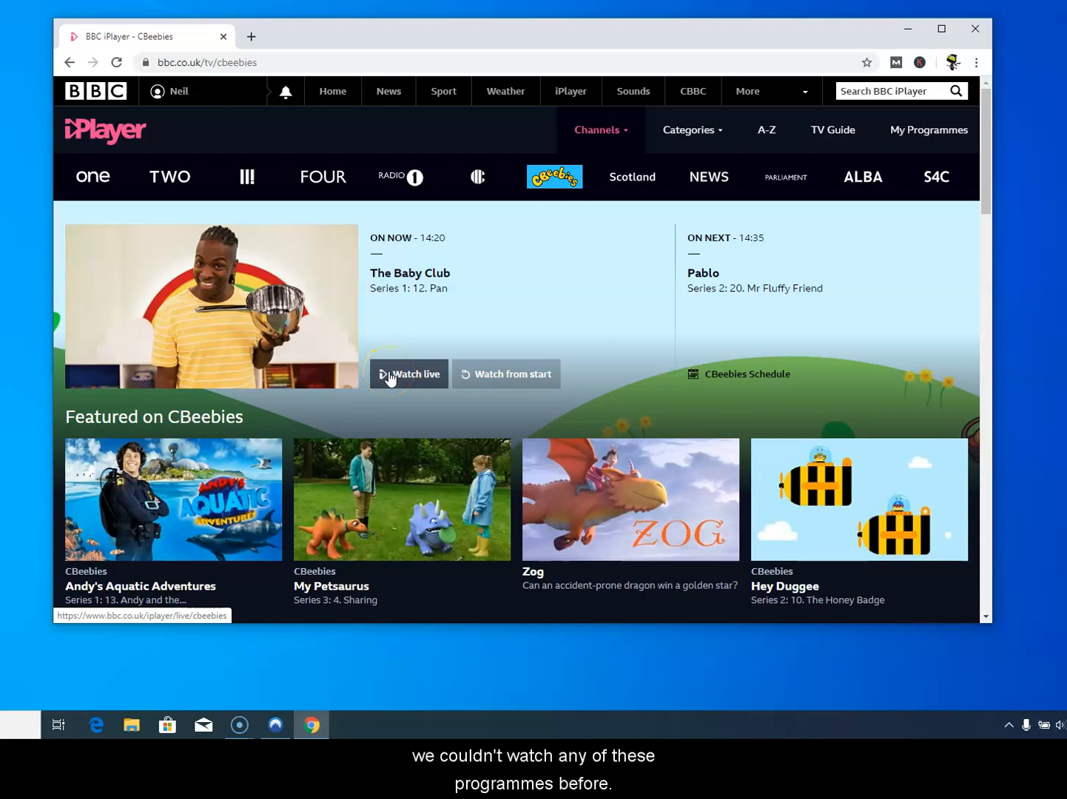
Step: Start the CBeebies live stream over the UK VPN, then pause it
left_click(408, 374)
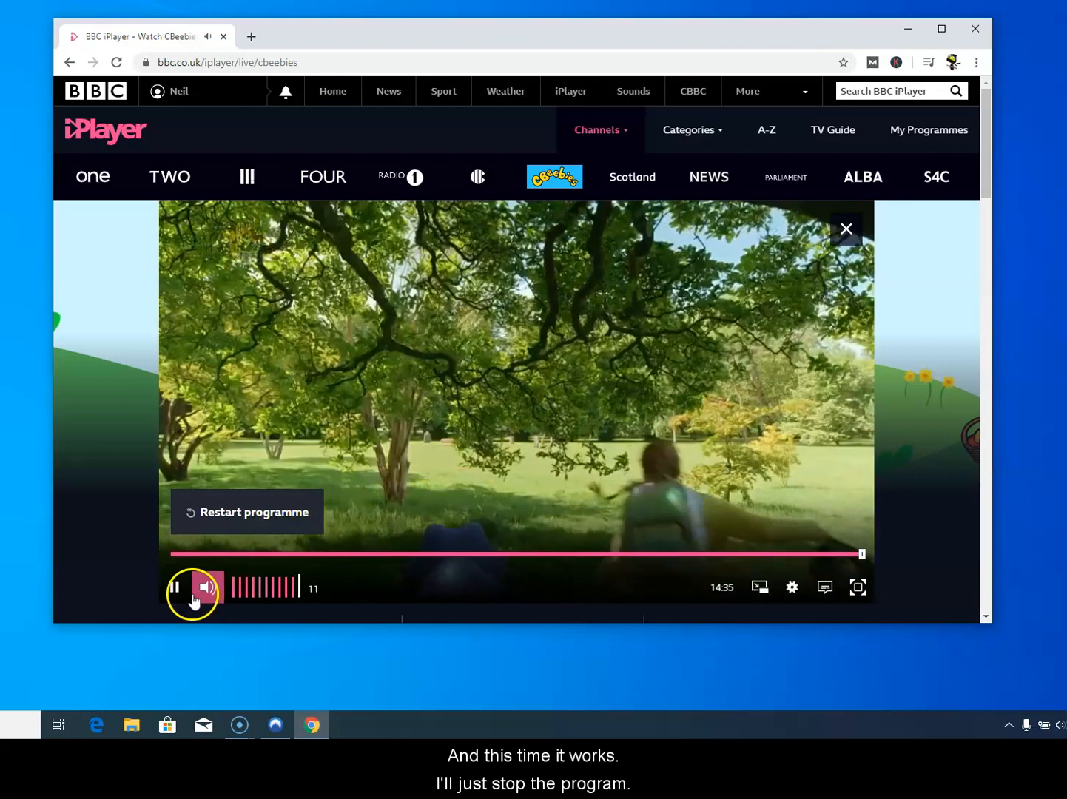
left_click(176, 586)
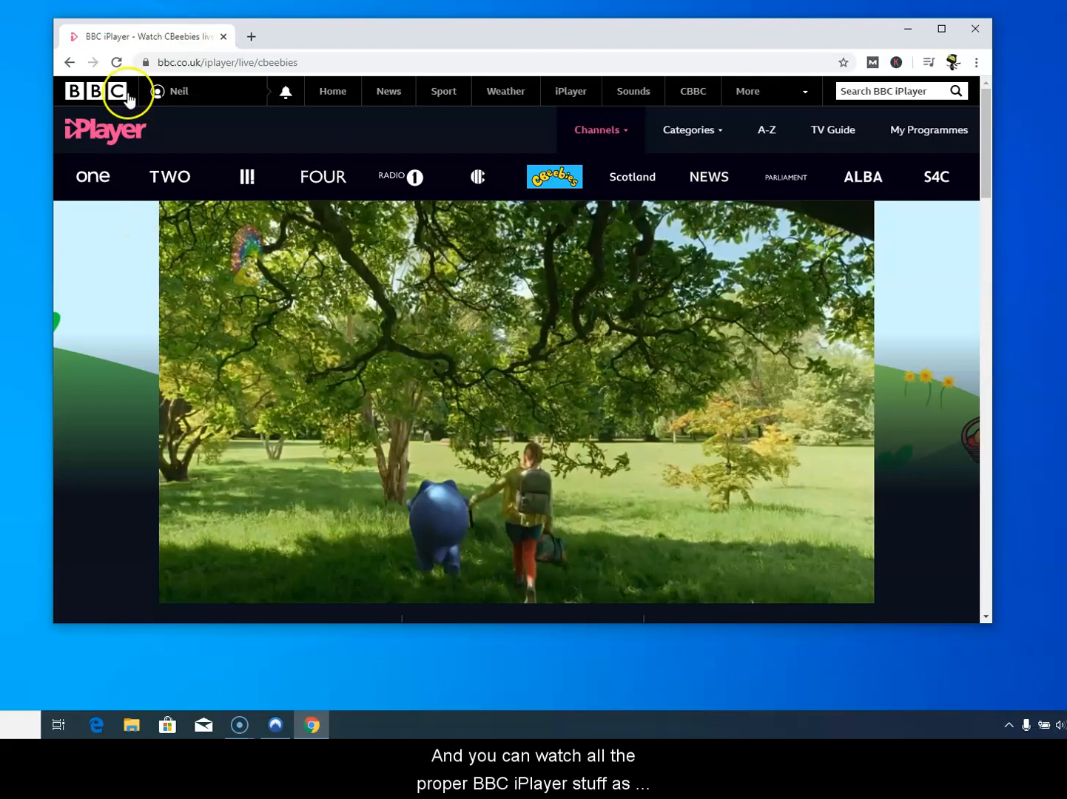
mouse_move(189, 148)
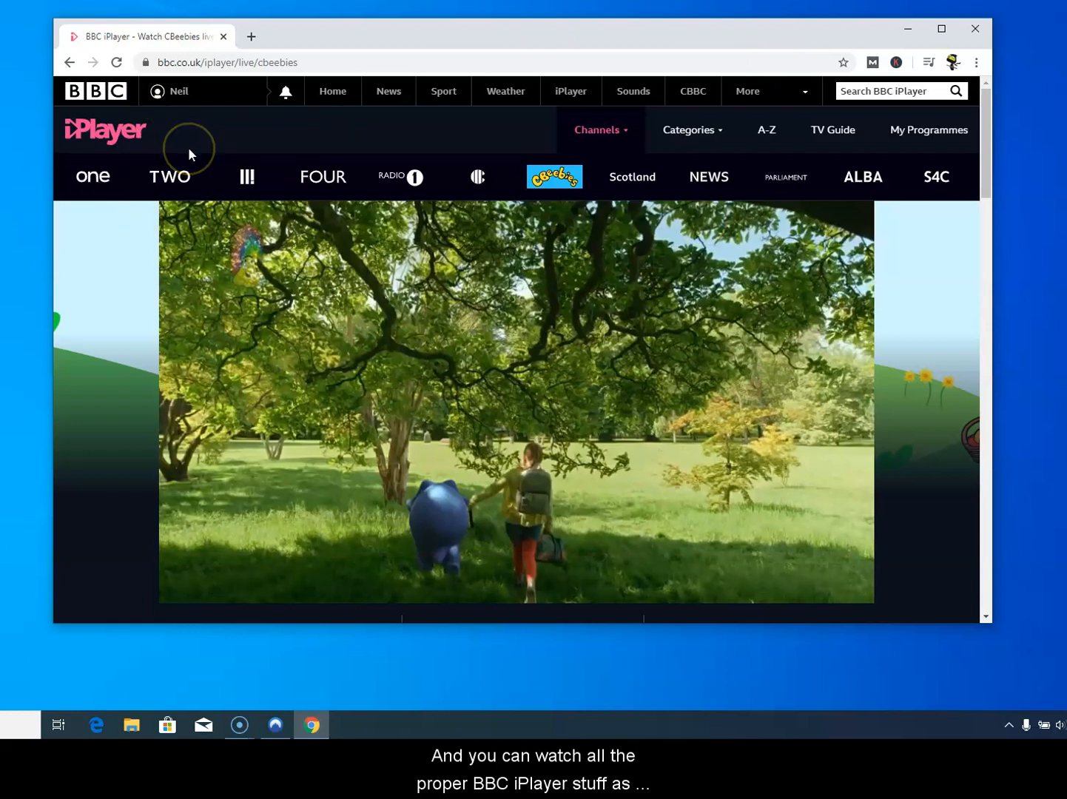